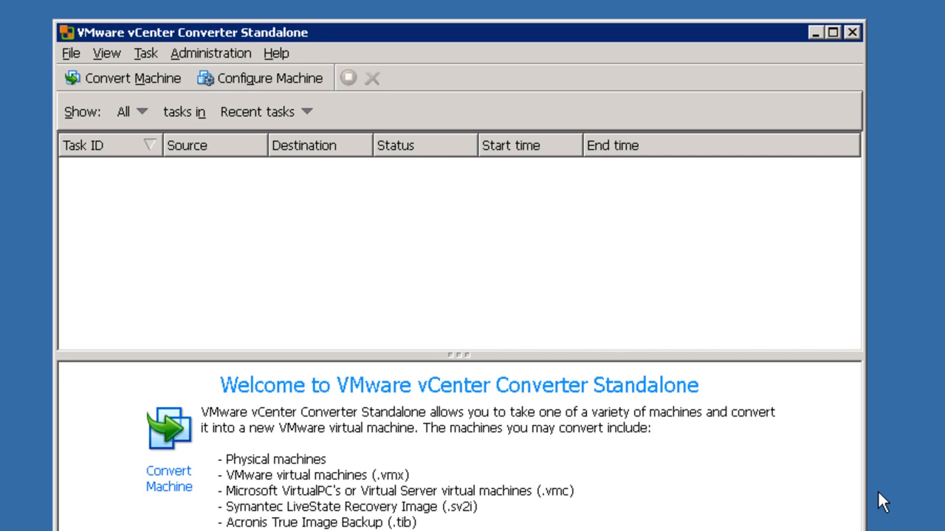
mouse_move(154, 186)
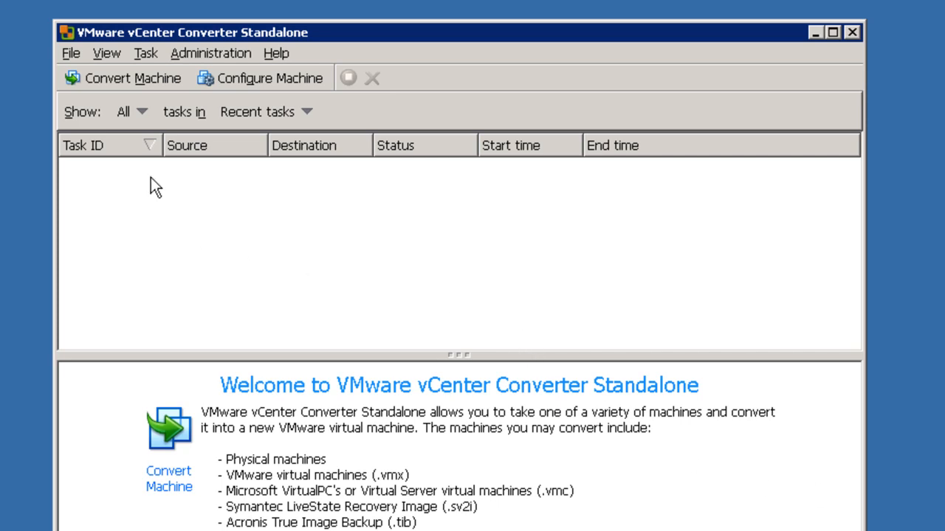
mouse_move(71, 59)
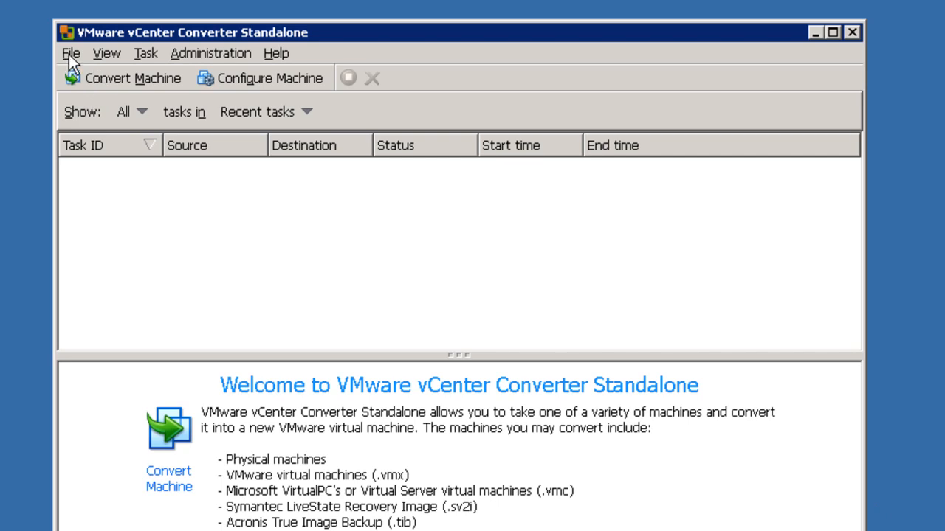
Show the File > New choices for Convert Machine and Configure Machine.
left_click(71, 53)
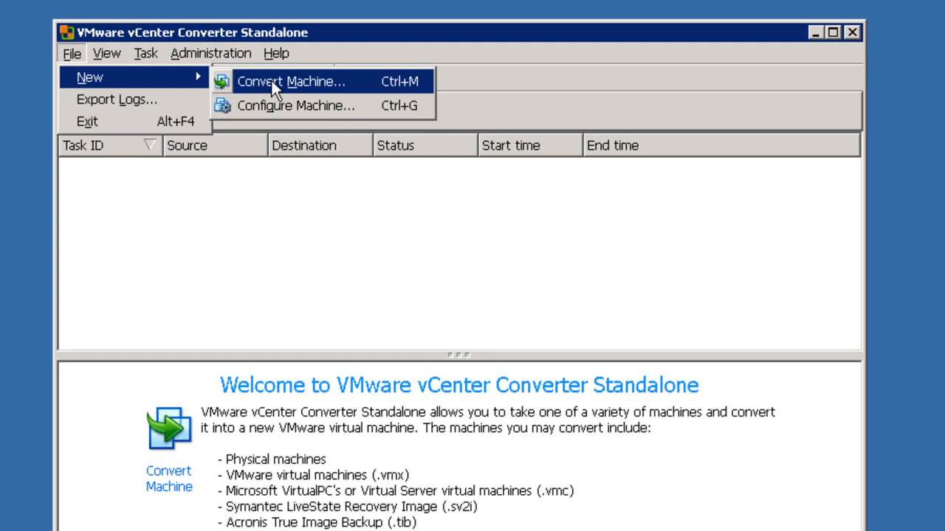
Begin a Convert Machine task sourced from remote machine 192.168.12.250 with user name admin.
left_click(293, 81)
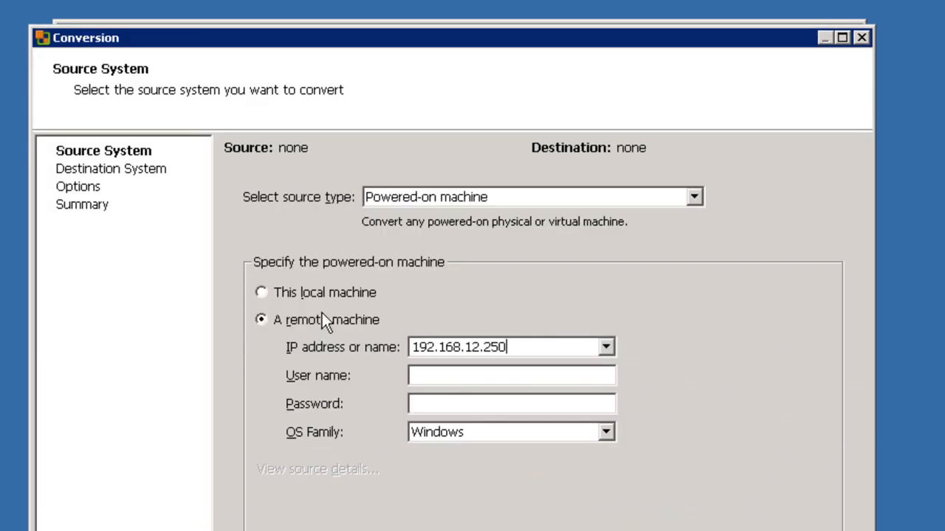
mouse_move(272, 298)
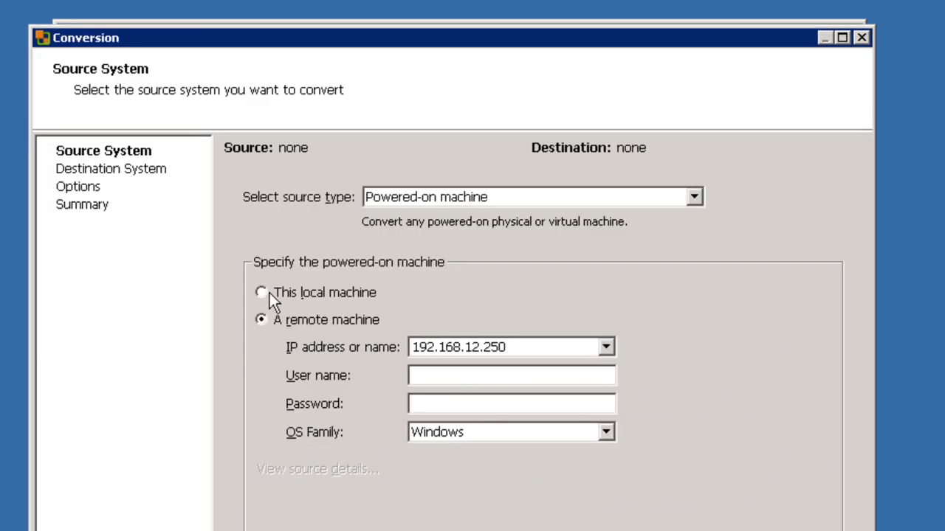
left_click(260, 292)
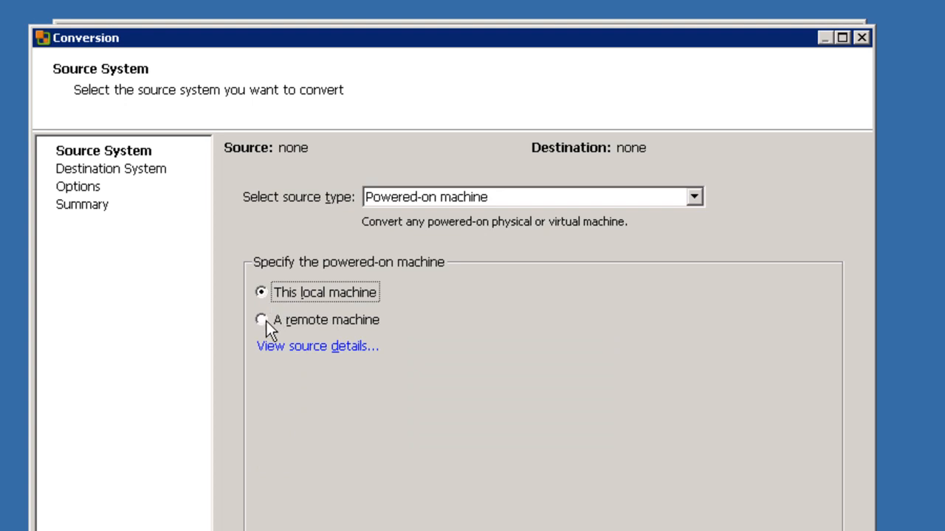
left_click(260, 319)
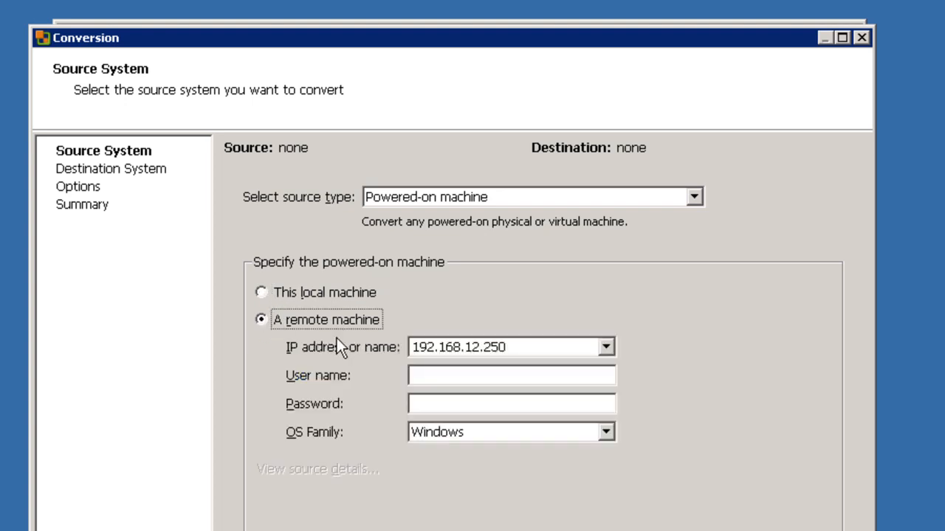
mouse_move(515, 367)
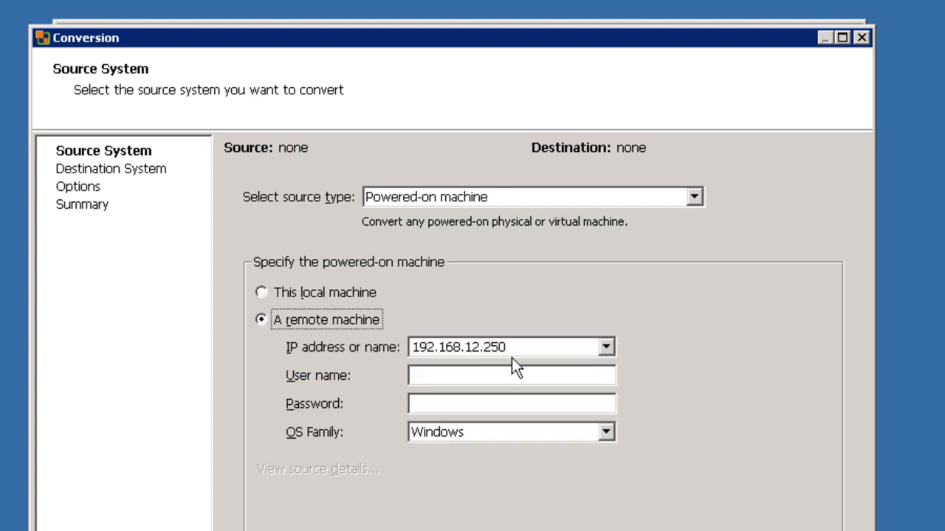
triple_click(509, 347)
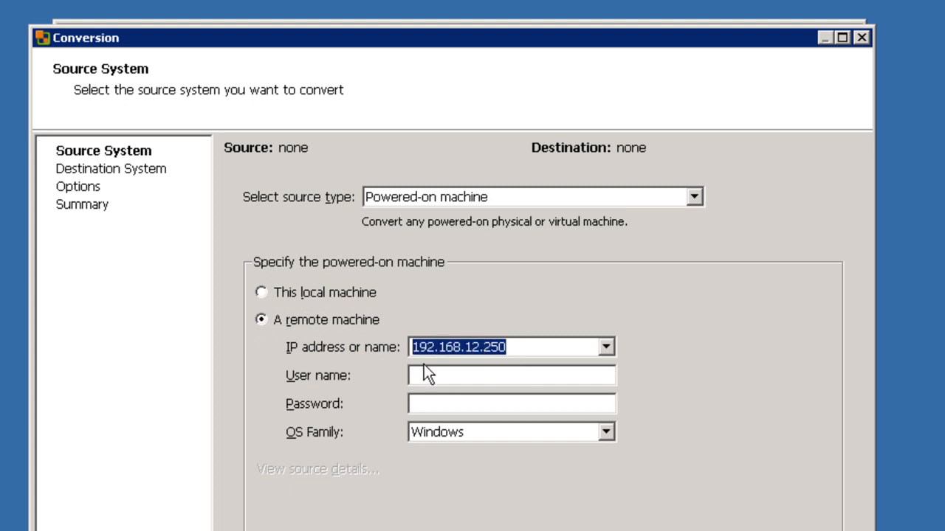
left_click(510, 375)
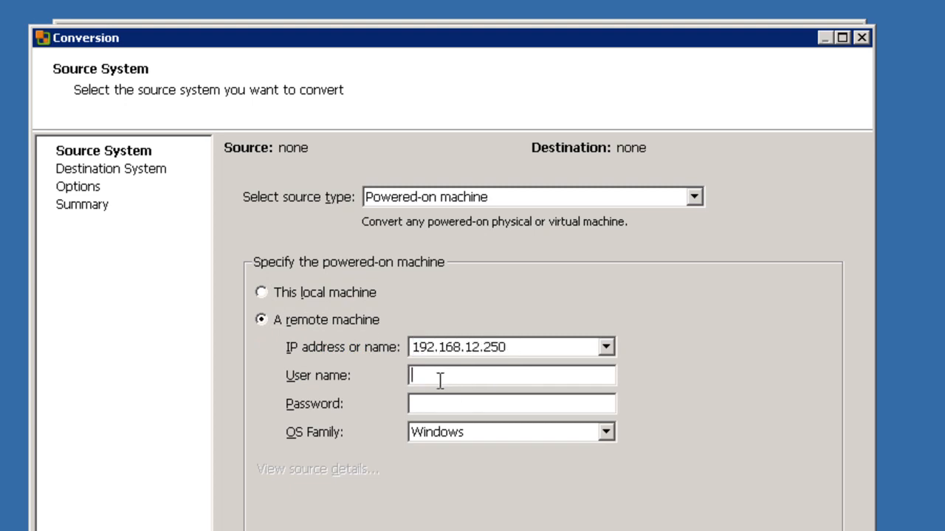
type("admin")
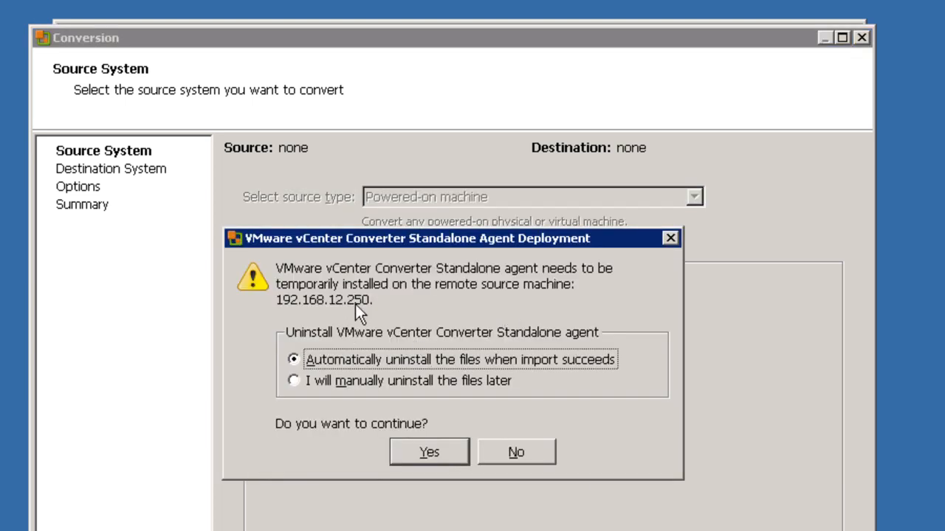
mouse_move(476, 302)
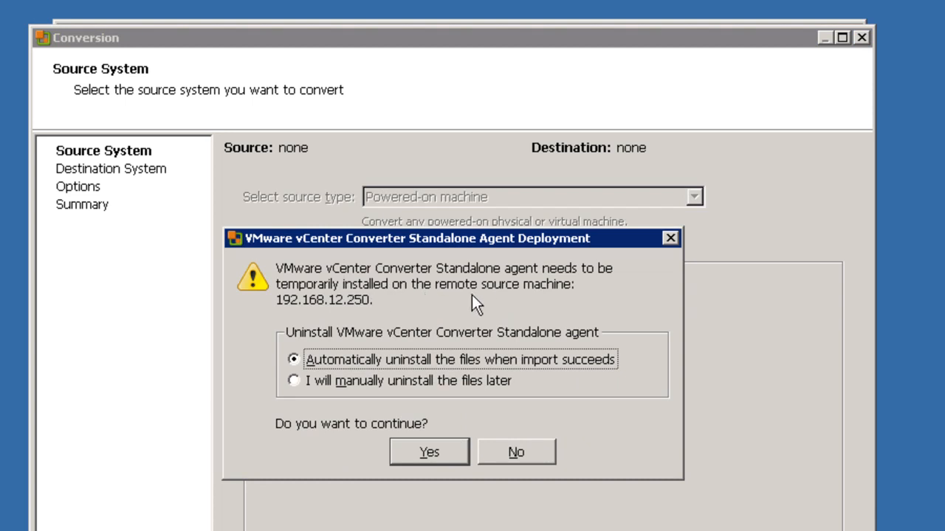
mouse_move(514, 251)
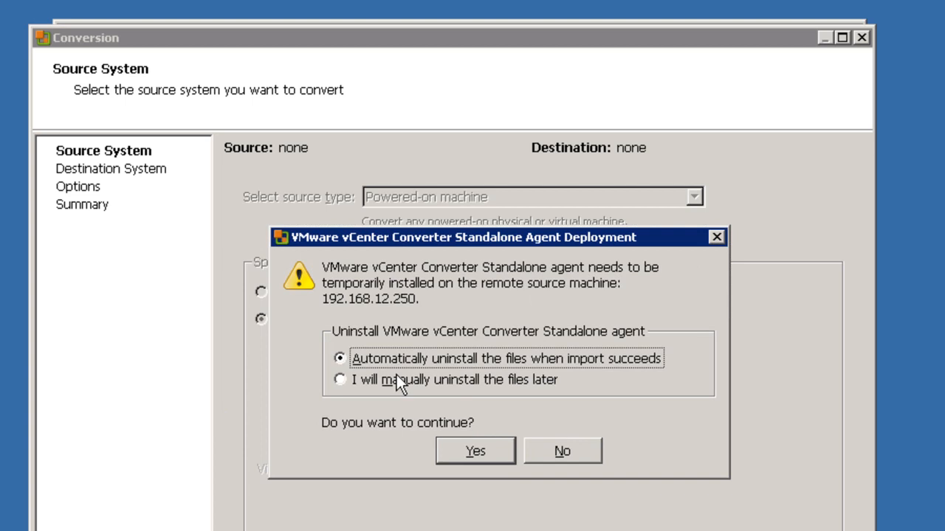
mouse_move(574, 395)
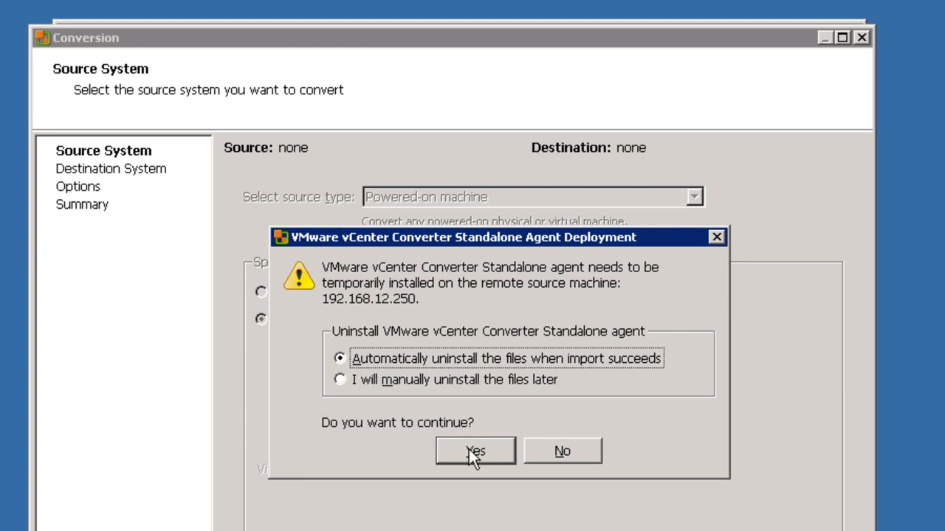
Confirm agent deployment to 192.168.12.250 with automatic uninstall after import.
left_click(475, 451)
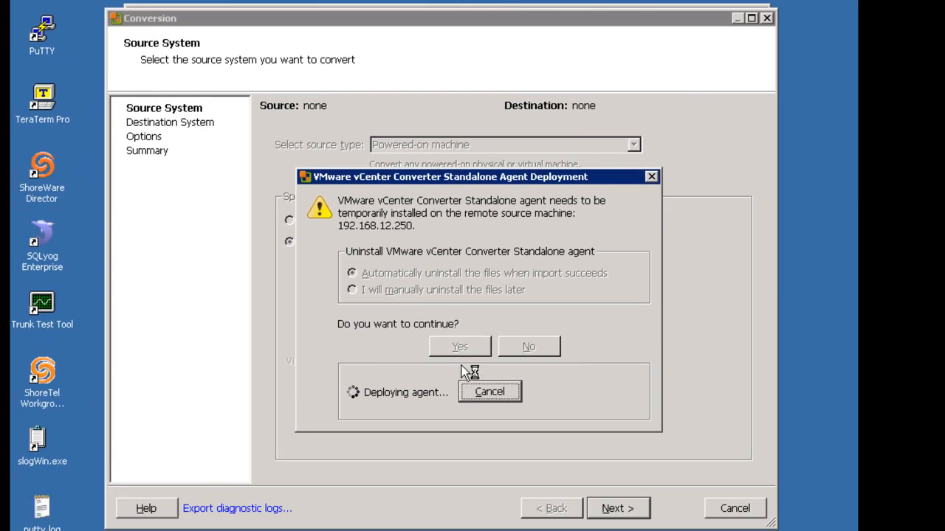
mouse_move(647, 415)
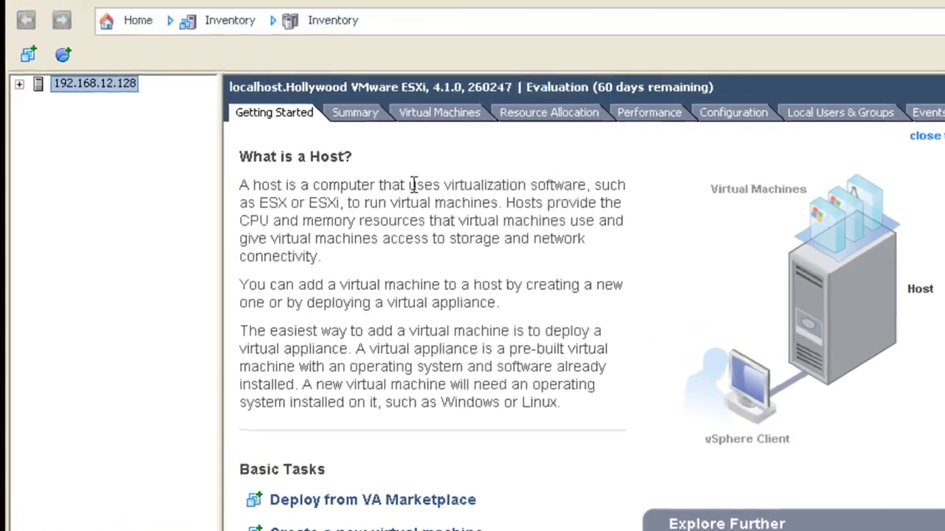
Expand host 192.168.12.128 in the inventory and show the Shortel virtual machine's overview.
left_click(19, 82)
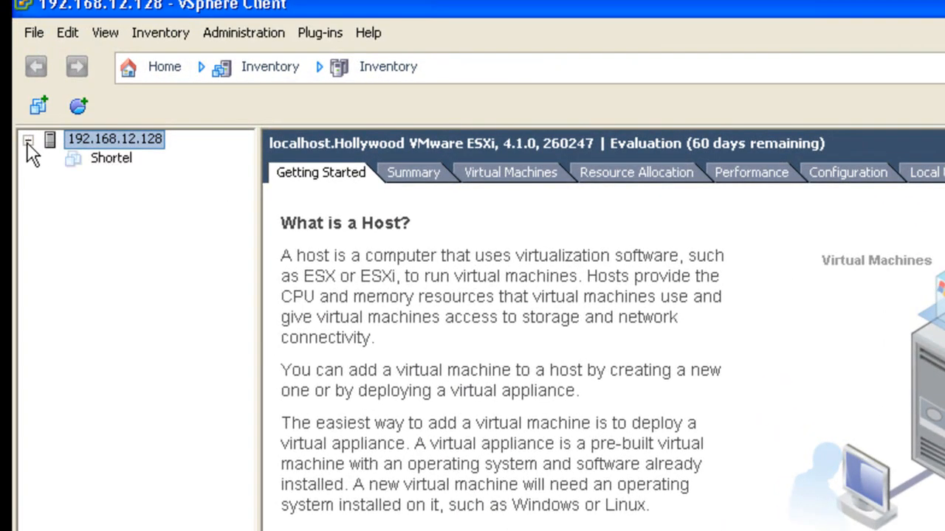
left_click(28, 140)
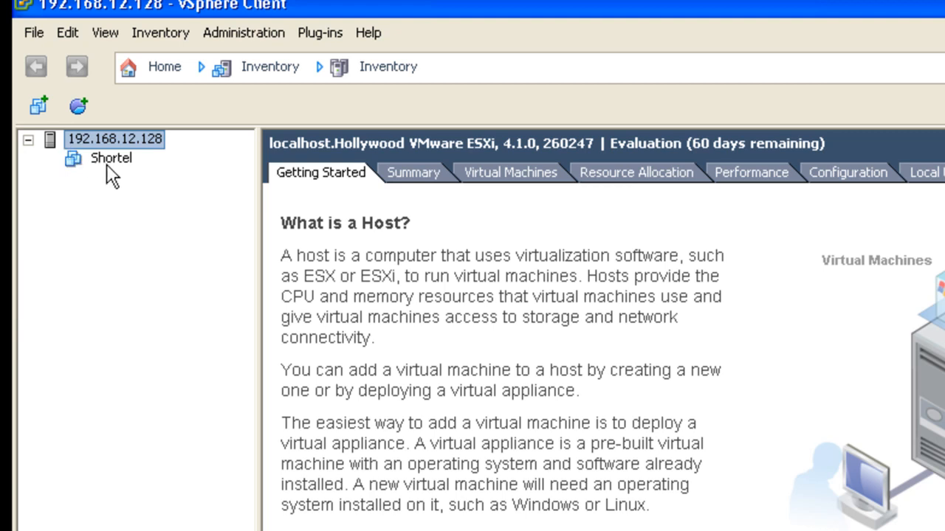
left_click(110, 157)
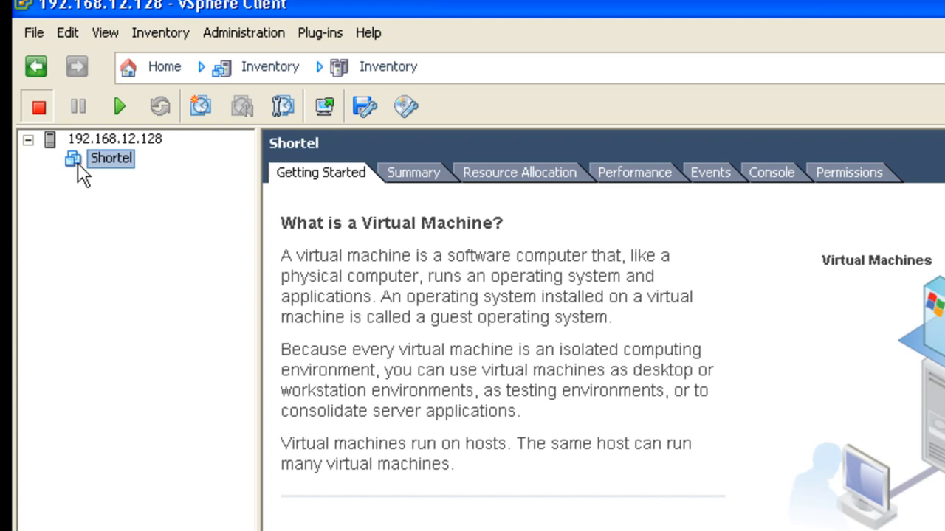
mouse_move(88, 239)
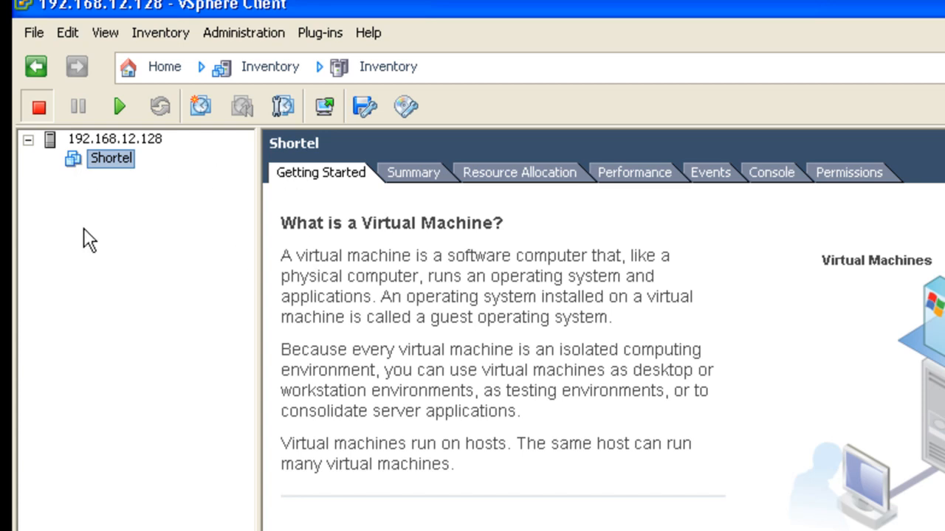
mouse_move(52, 161)
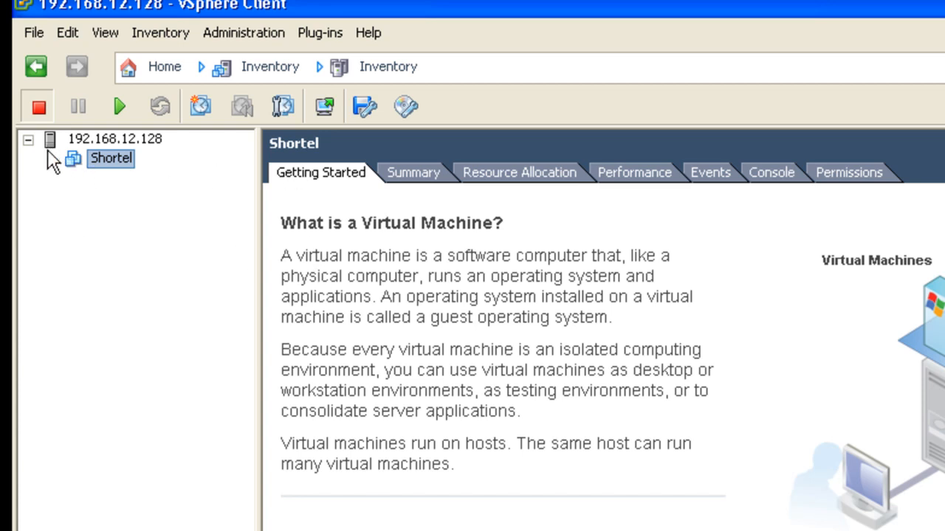
mouse_move(77, 159)
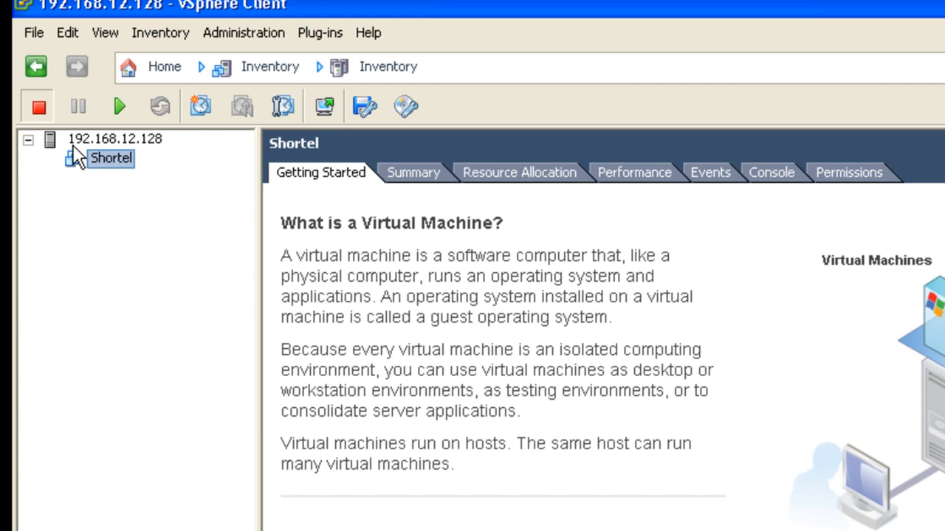
mouse_move(513, 189)
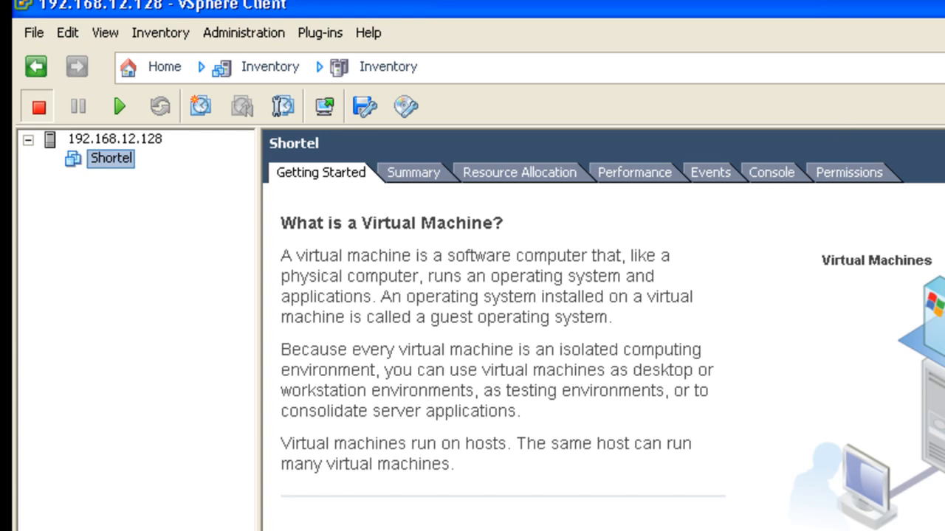
mouse_move(493, 288)
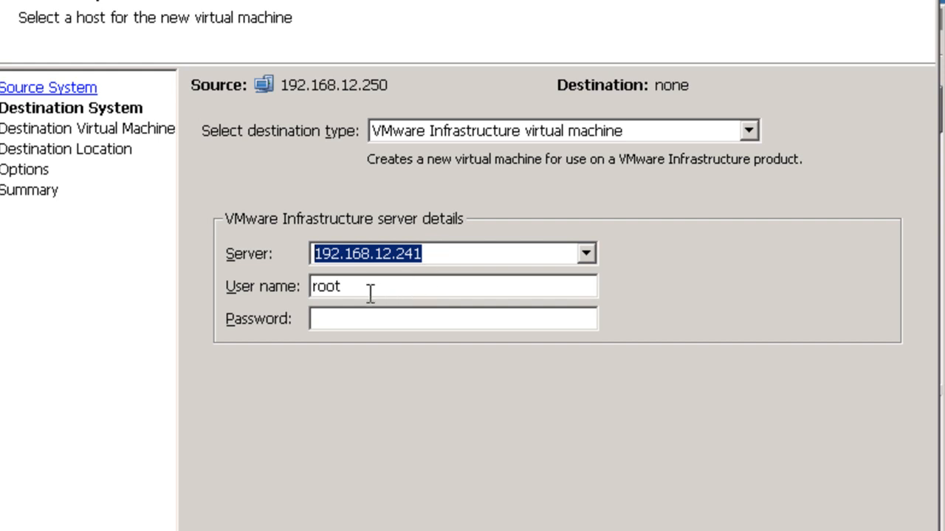
Enter the root password for destination server 192.168.12.241.
left_click(452, 318)
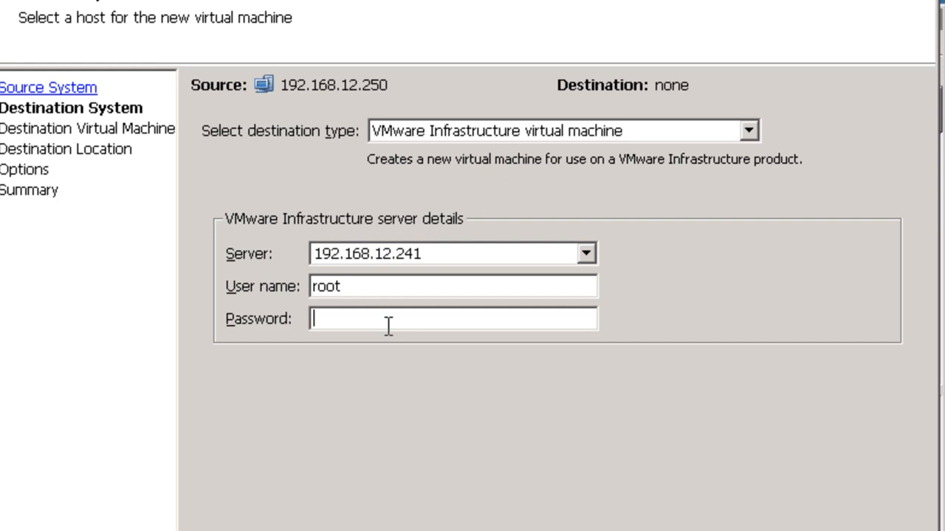
type("••••")
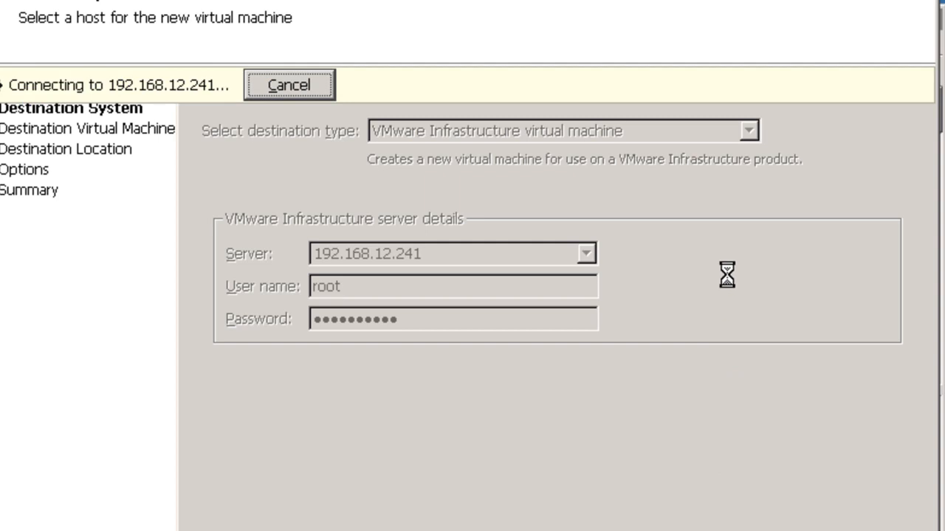
mouse_move(284, 136)
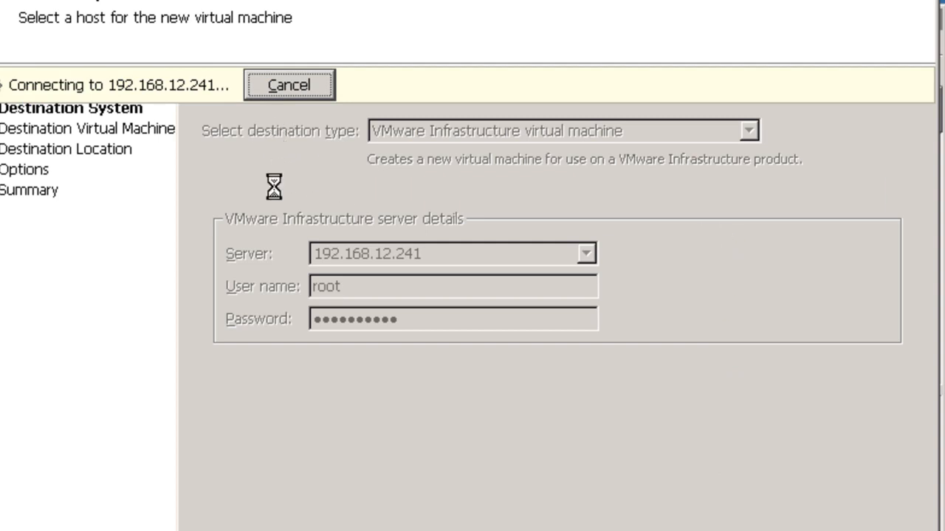
mouse_move(272, 207)
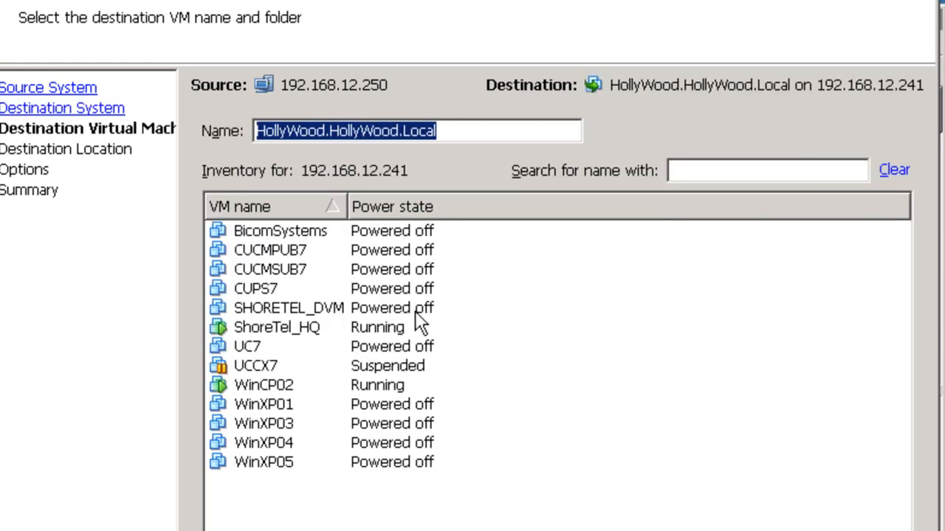
mouse_move(307, 165)
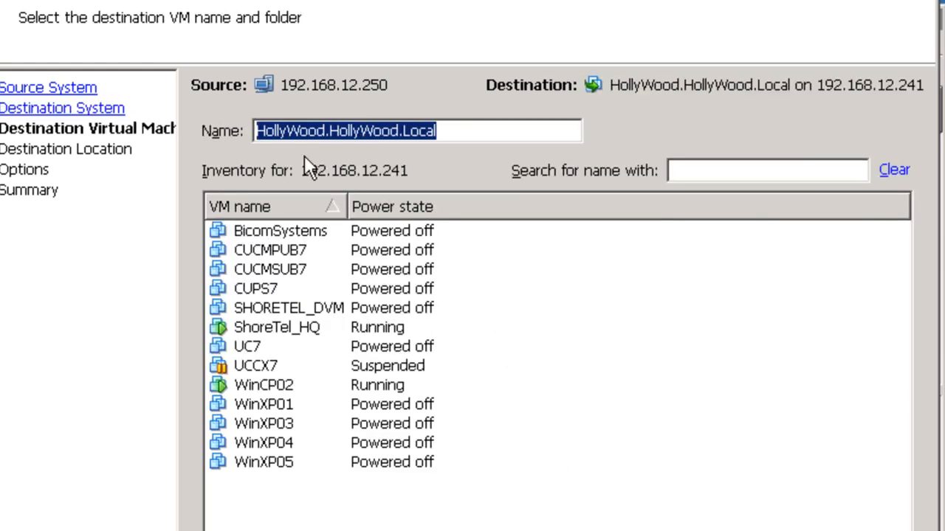
mouse_move(377, 104)
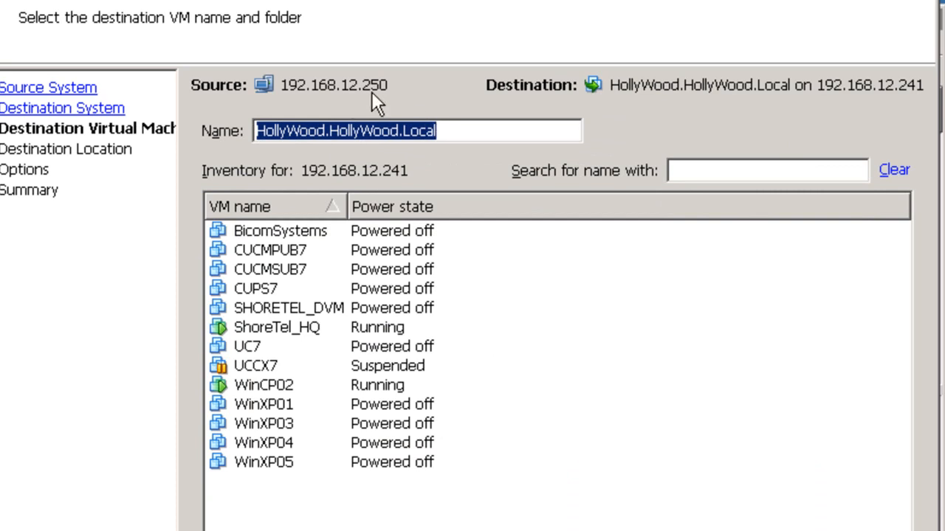
mouse_move(283, 376)
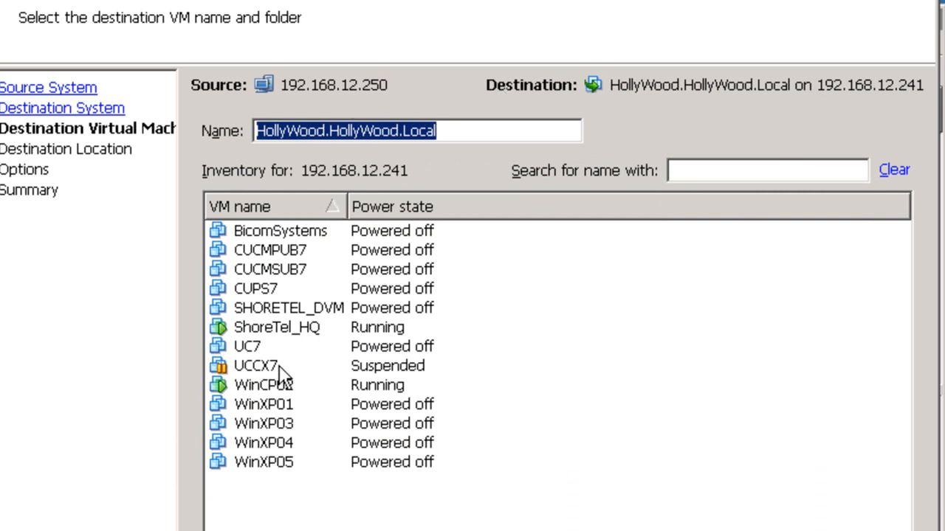
mouse_move(318, 260)
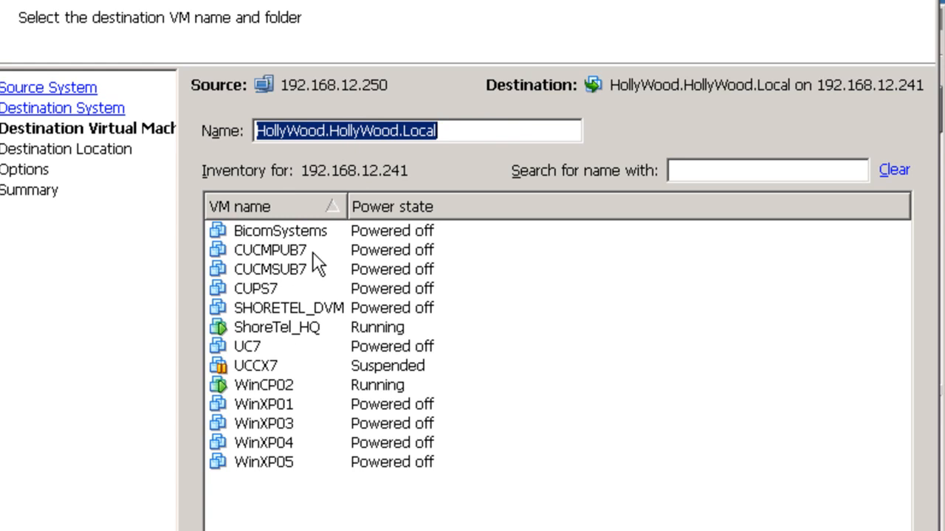
mouse_move(417, 161)
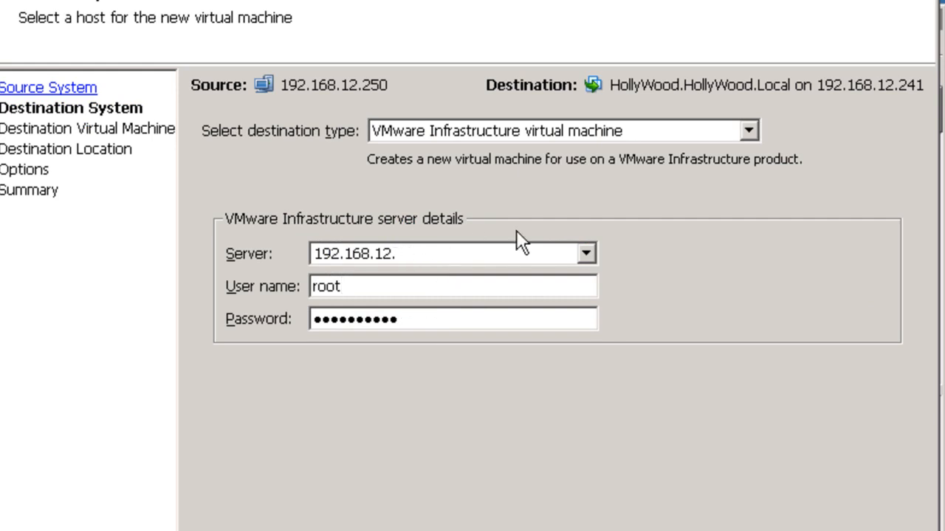
Set destination host 192.168.12.128, ignore its certificate warning, and choose datastore2 for the VM.
type("128")
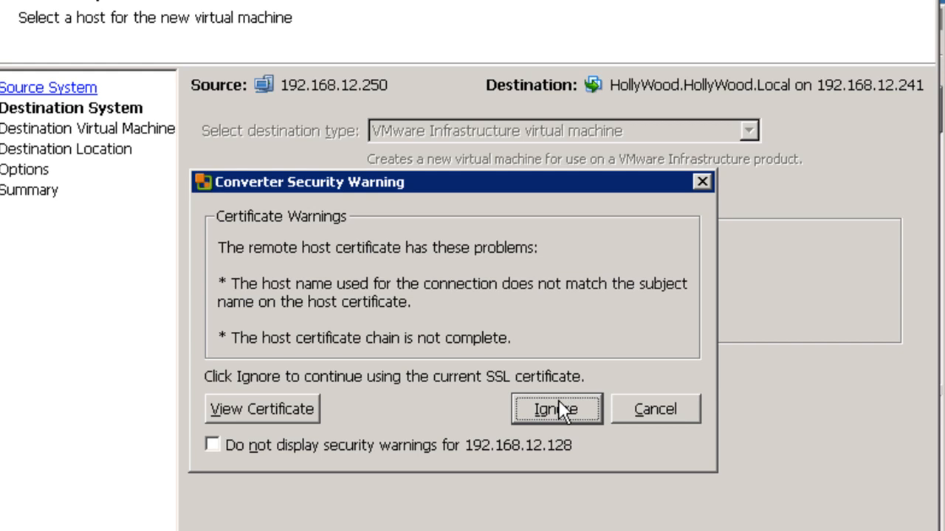
left_click(555, 407)
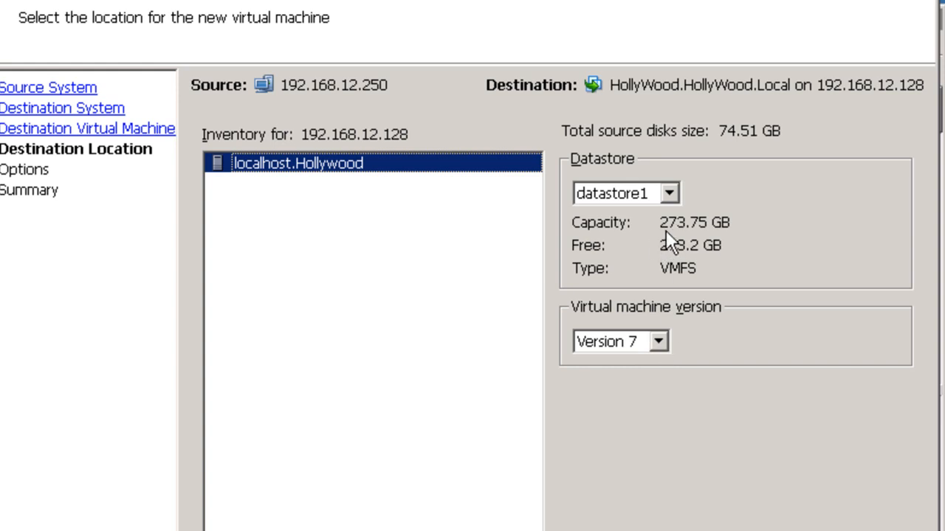
mouse_move(668, 210)
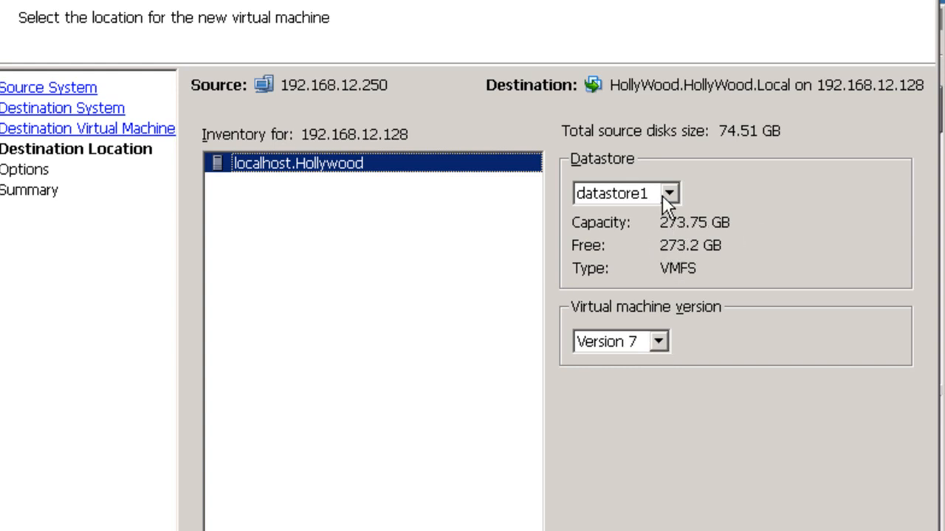
left_click(669, 191)
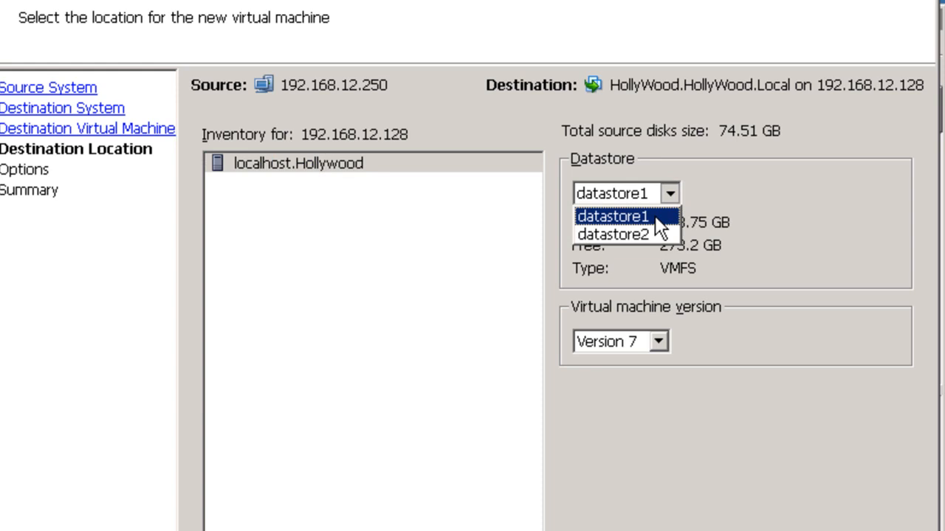
left_click(611, 233)
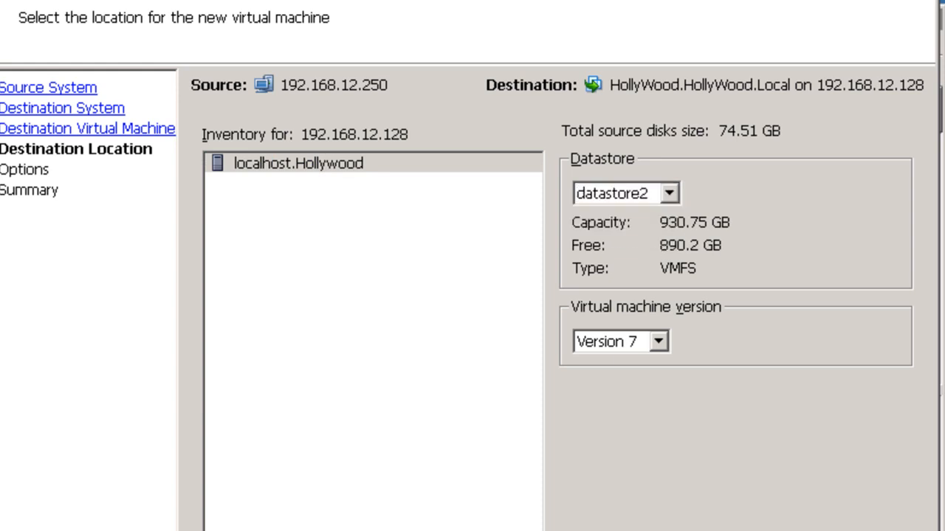
left_click(298, 162)
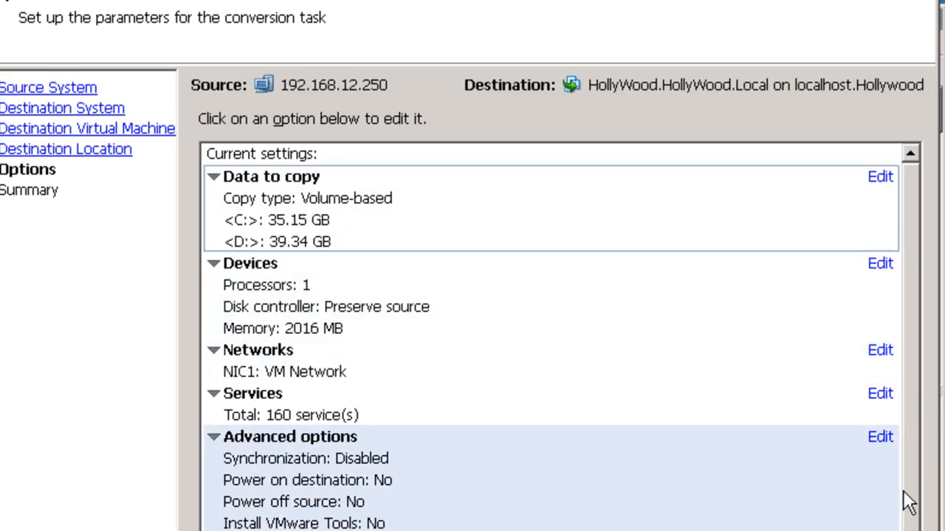
Review the volume-based copy of C: and D:, one CPU, 2016 MB options and continue.
scroll("down", 3)
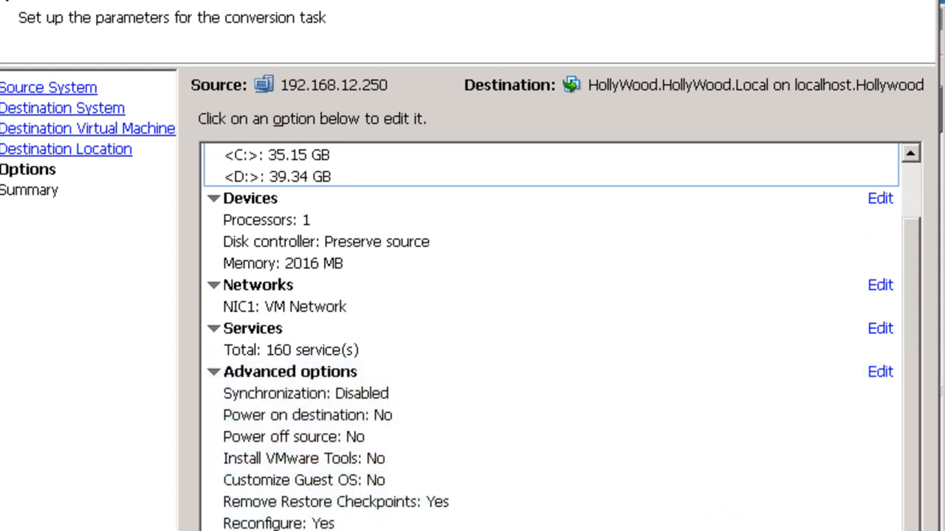
left_click(33, 189)
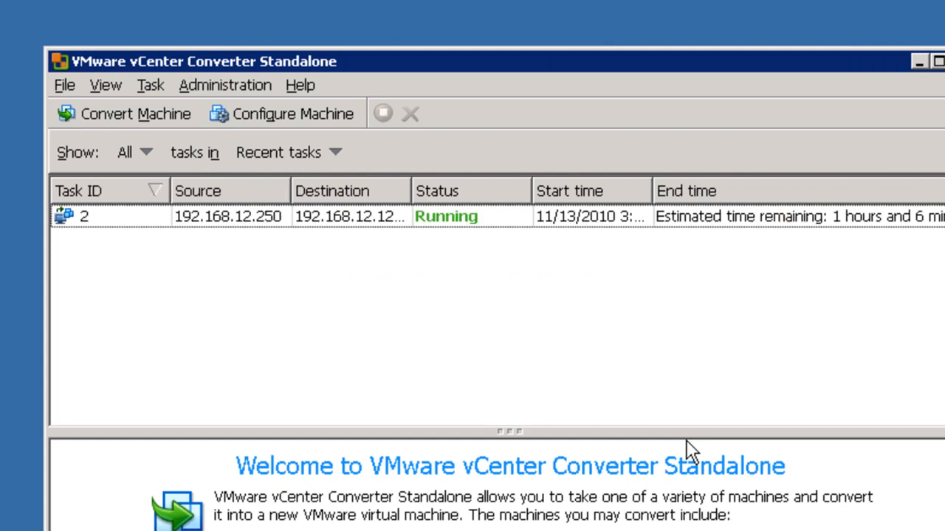
mouse_move(460, 243)
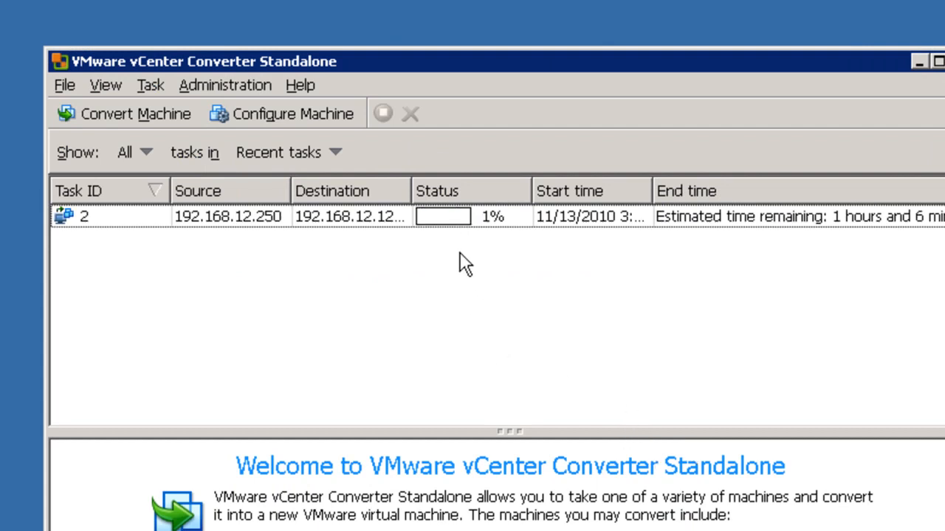
mouse_move(450, 225)
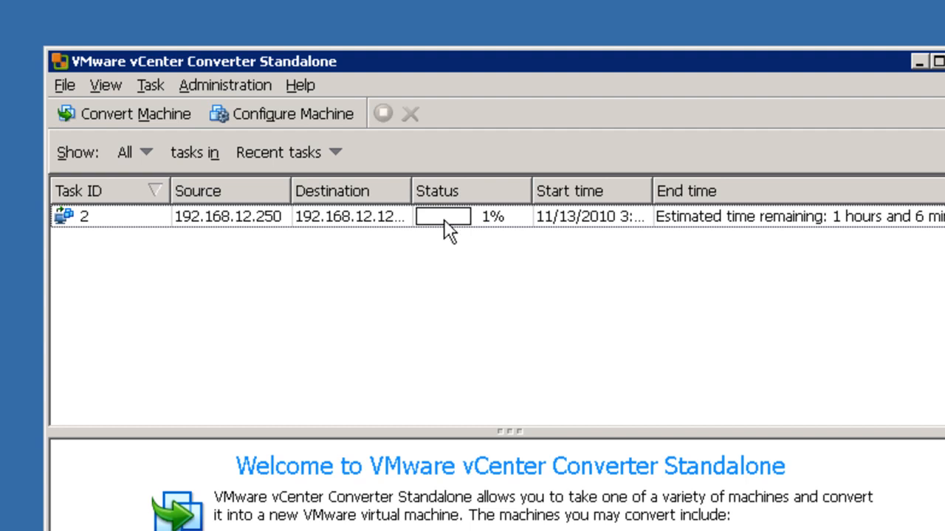
mouse_move(449, 225)
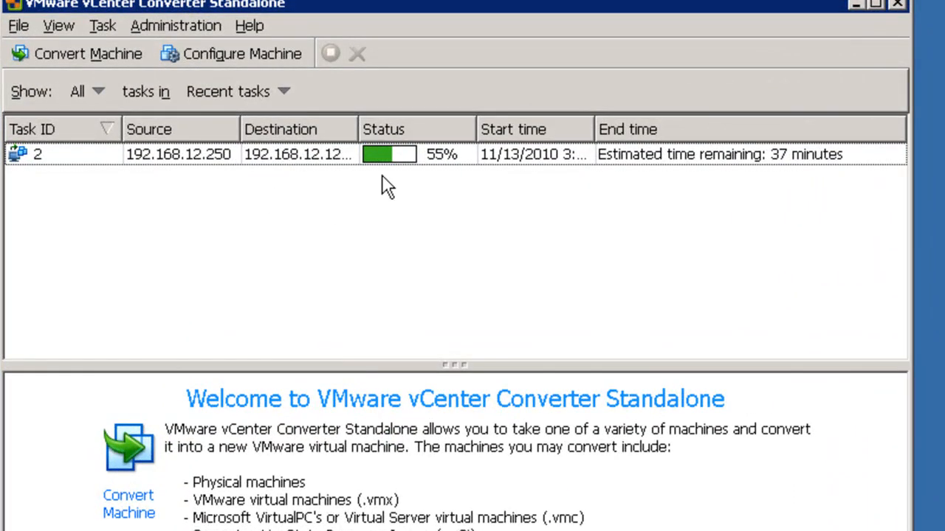
mouse_move(399, 163)
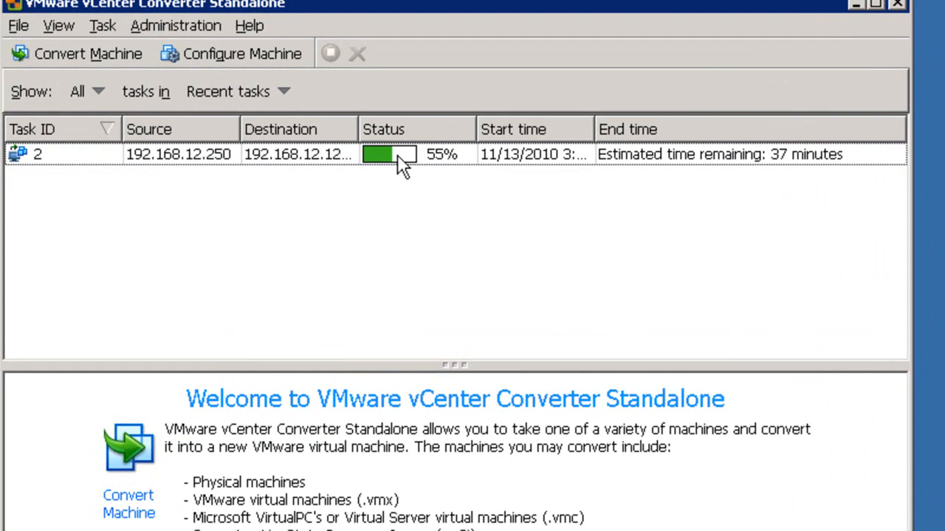
mouse_move(598, 148)
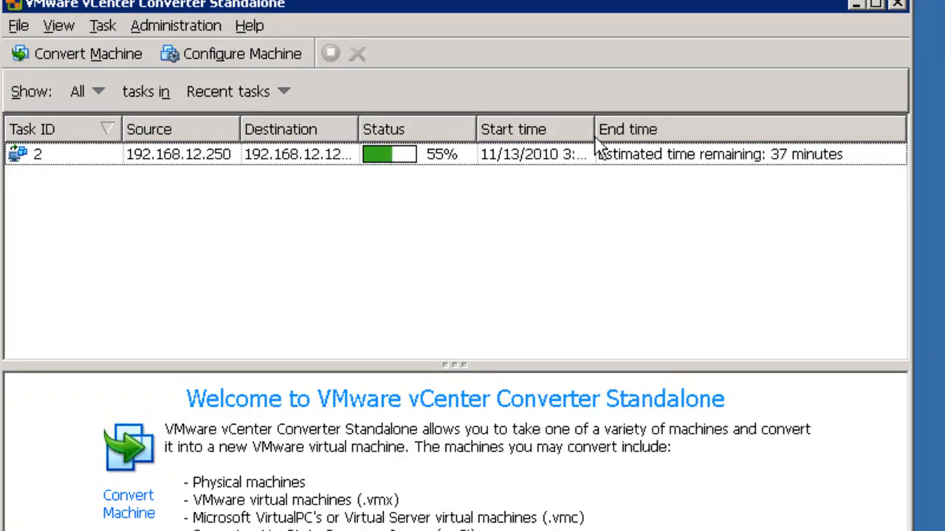
left_click_drag(593, 130, 682, 130)
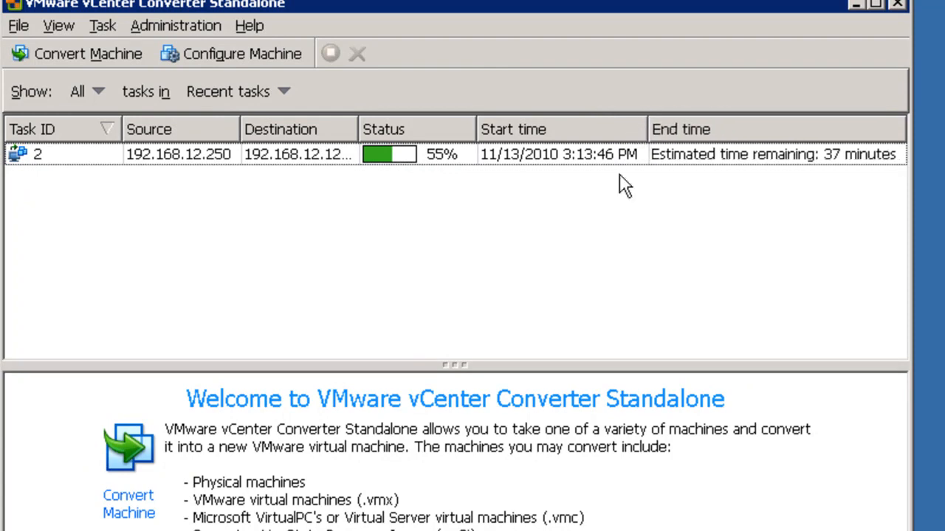
mouse_move(693, 164)
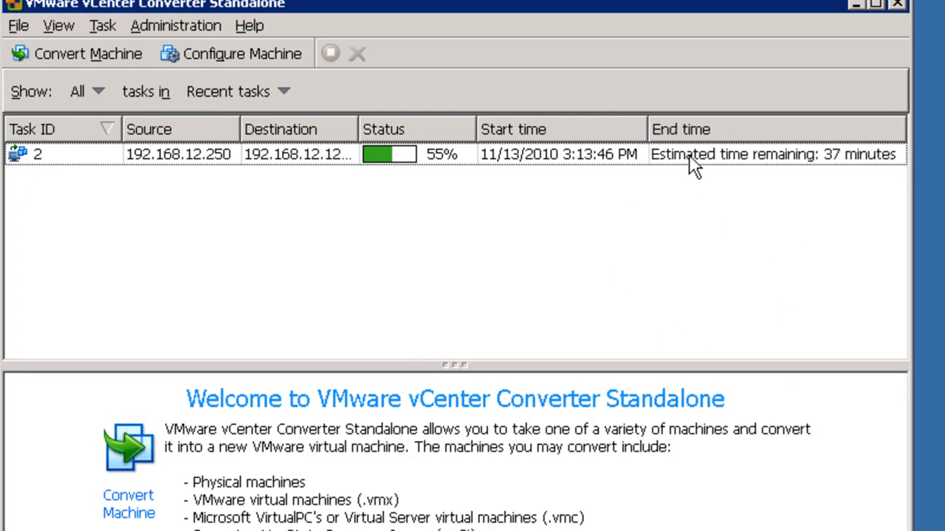
mouse_move(848, 186)
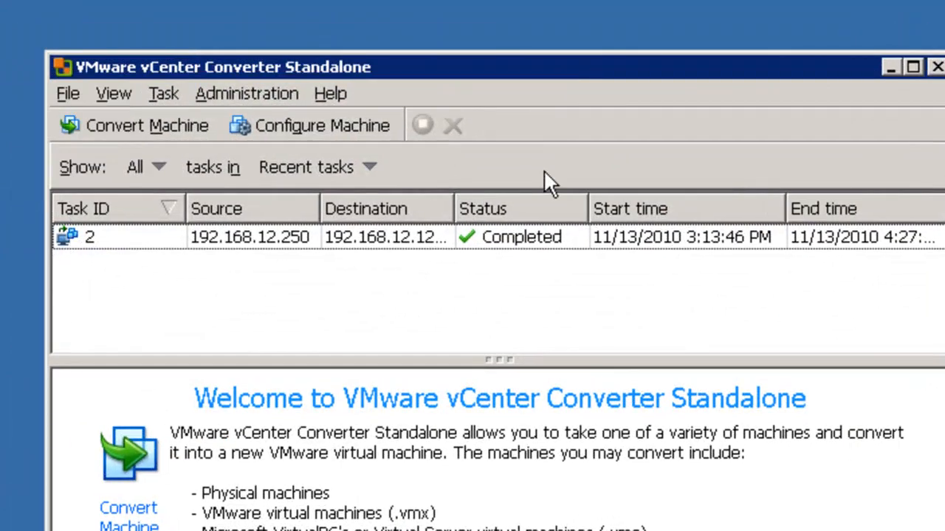
mouse_move(222, 251)
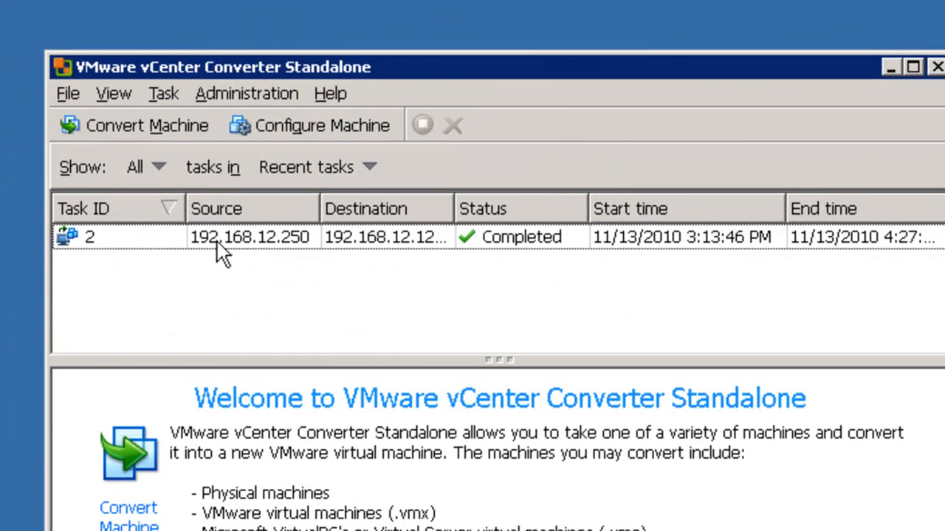
mouse_move(245, 243)
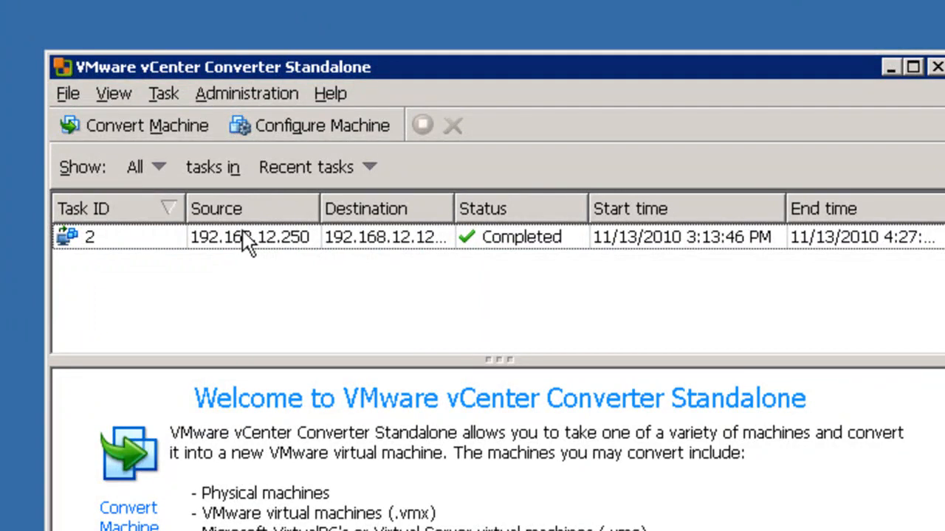
mouse_move(381, 247)
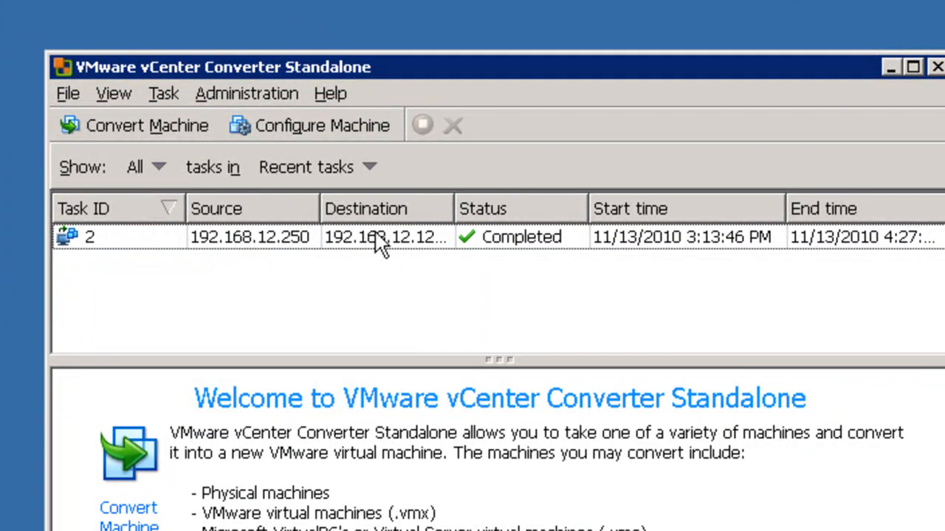
mouse_move(357, 248)
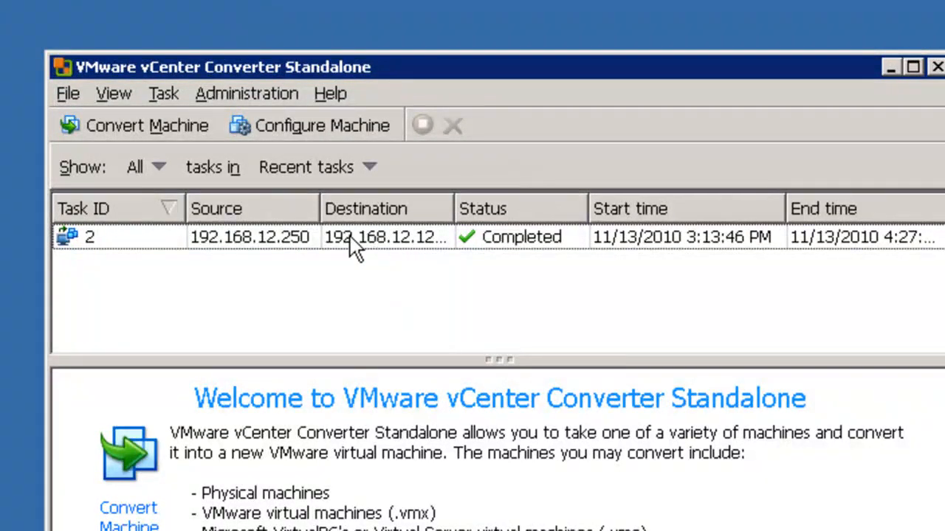
mouse_move(410, 243)
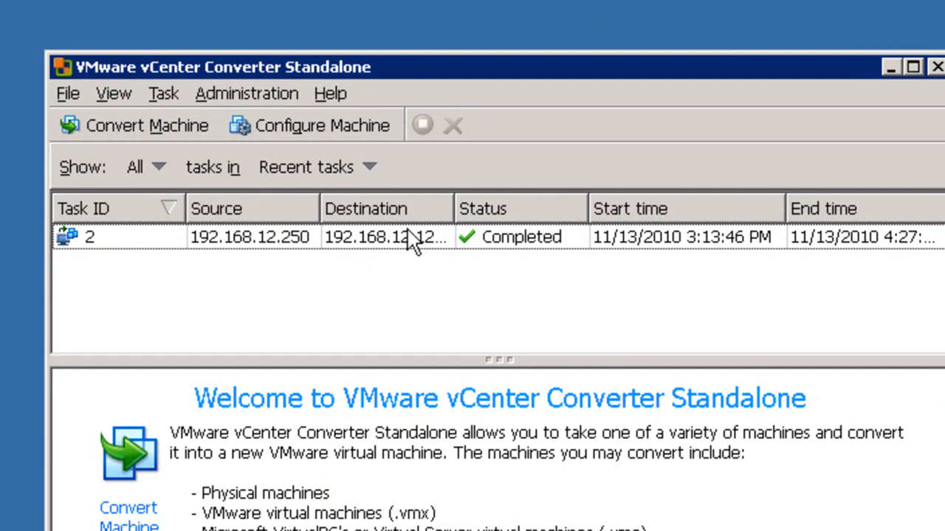
mouse_move(405, 248)
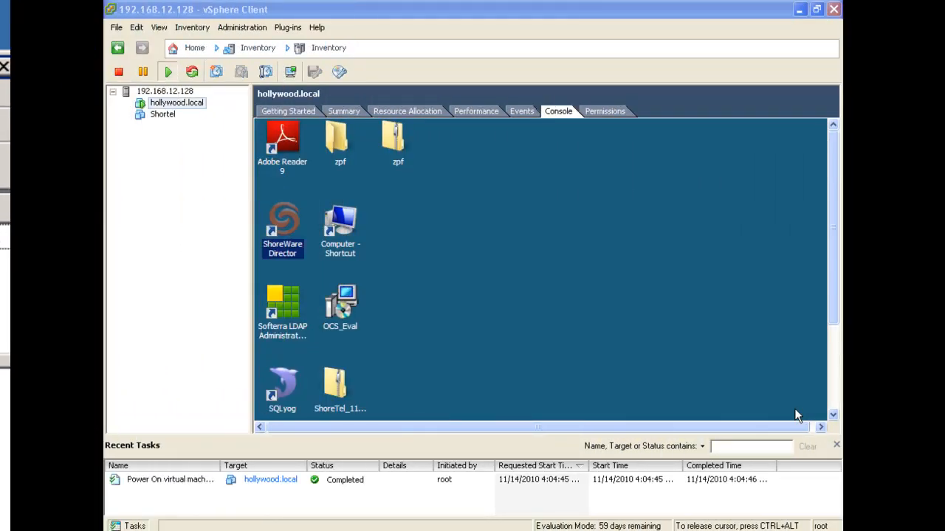
Select host 192.168.12.128, then show the hollywood.local virtual machine's console desktop.
left_click(816, 9)
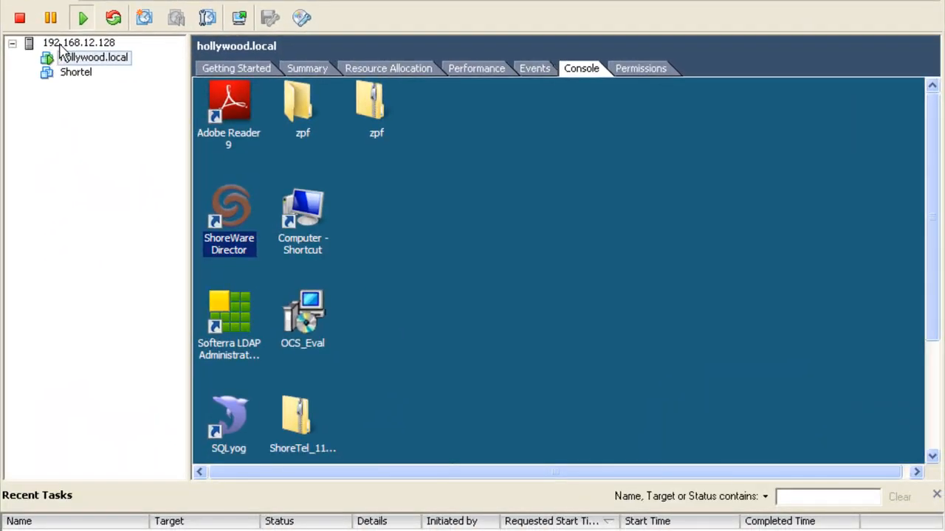
left_click(80, 42)
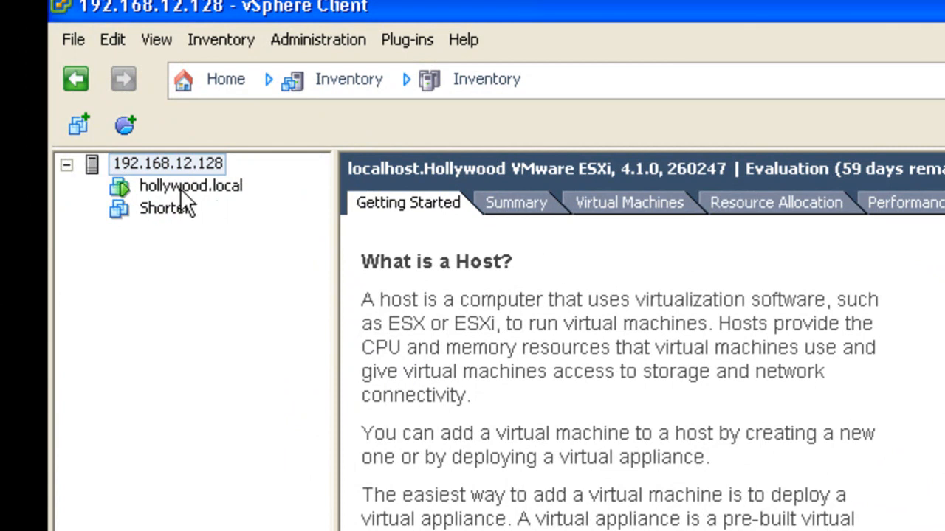
left_click(190, 186)
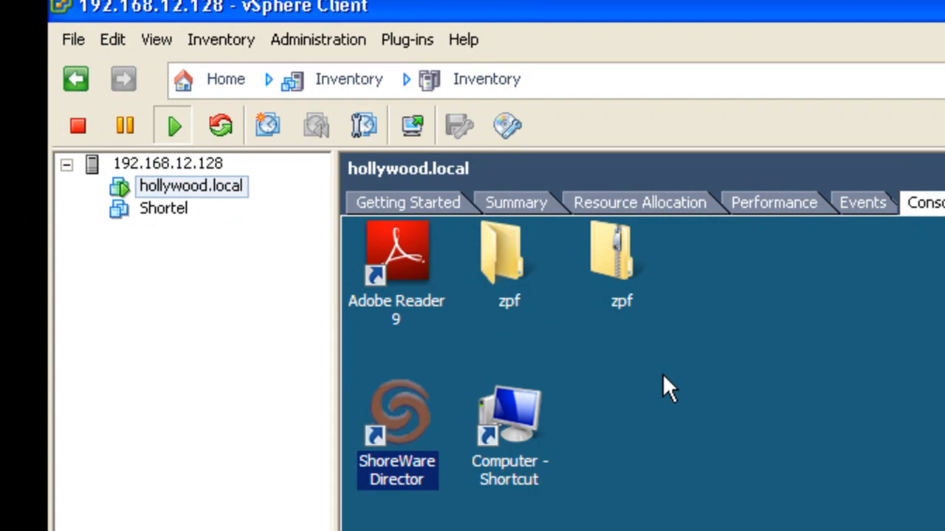
mouse_move(933, 199)
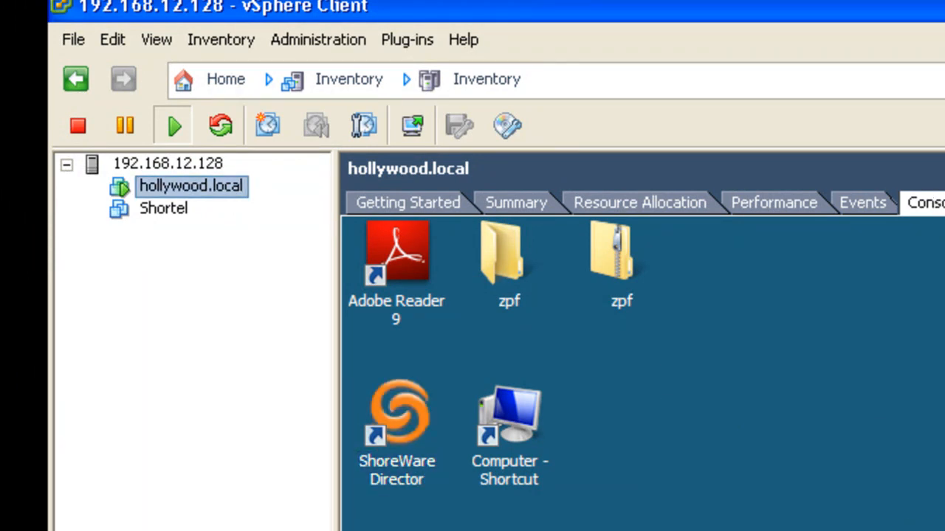
scroll("down", 3)
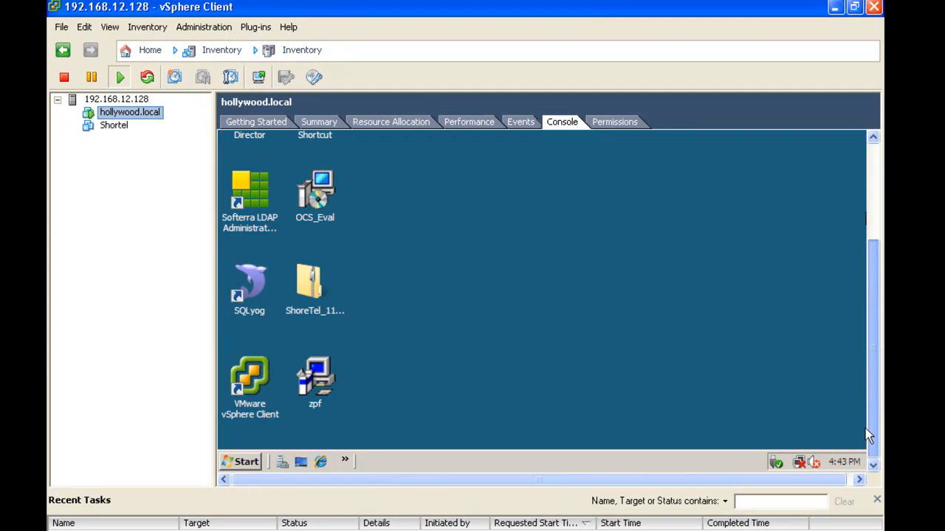
Browse to Local Disk (D:) > Shoreline Data in an Explorer window inside the VM console.
scroll("up", 3)
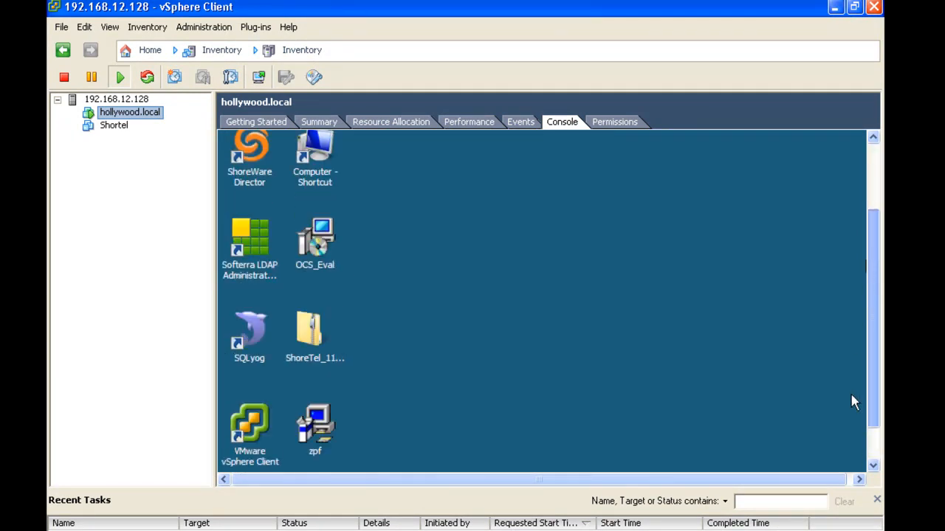
scroll("down", 3)
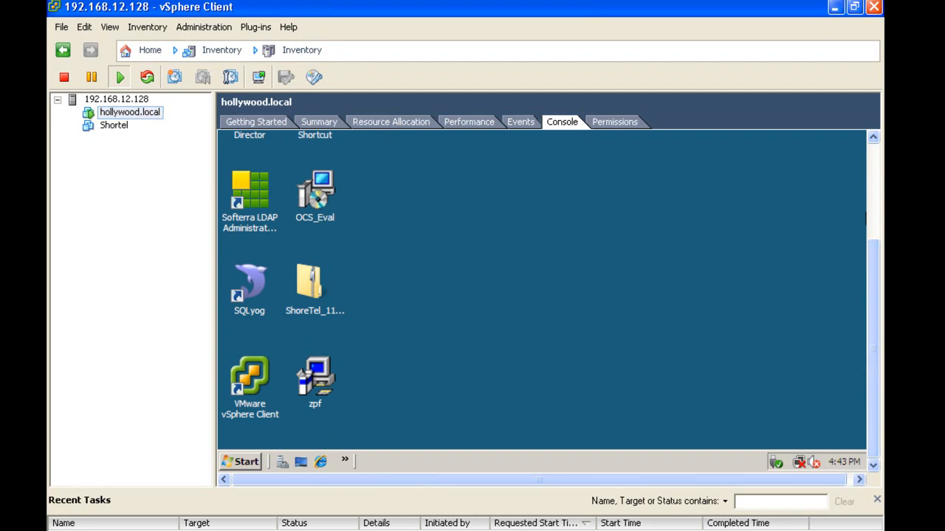
left_click(239, 461)
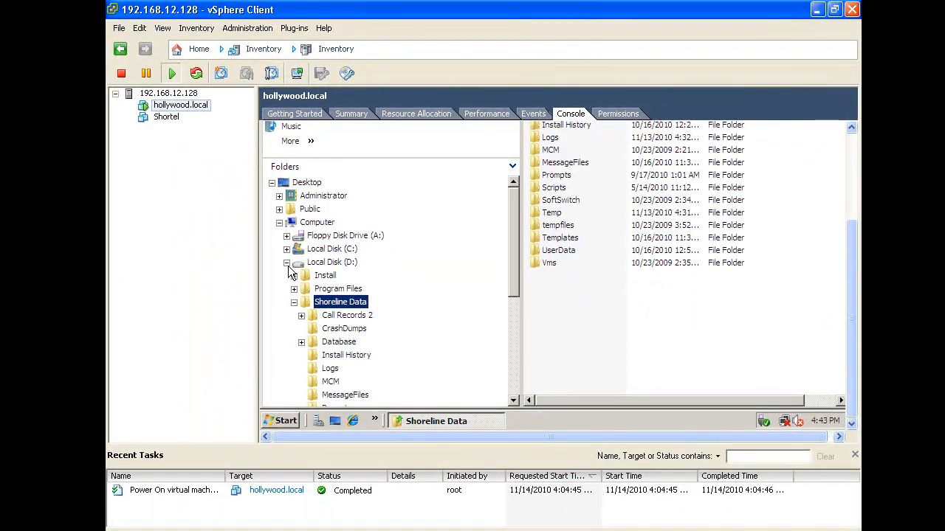
Collapse Local Disk (D:) and close the Shoreline Data window, returning to the guest desktop.
left_click(287, 263)
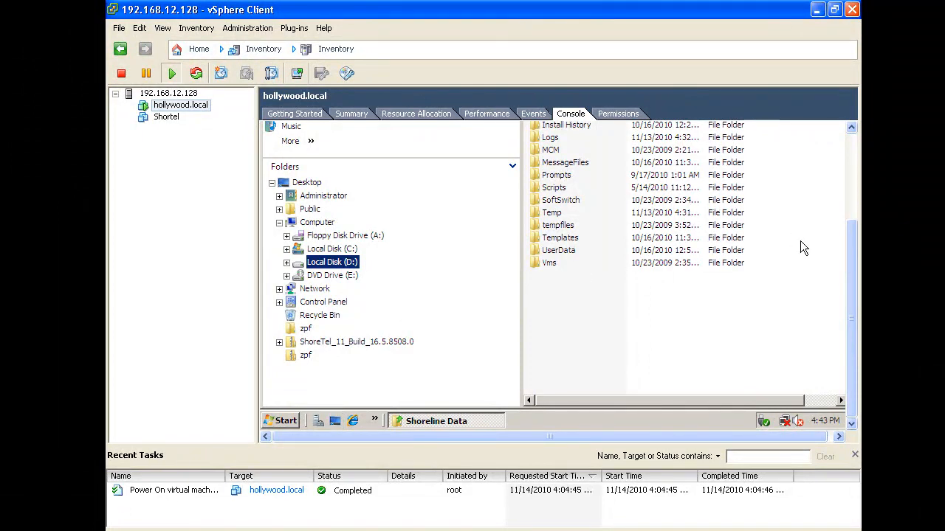
scroll("up", 3)
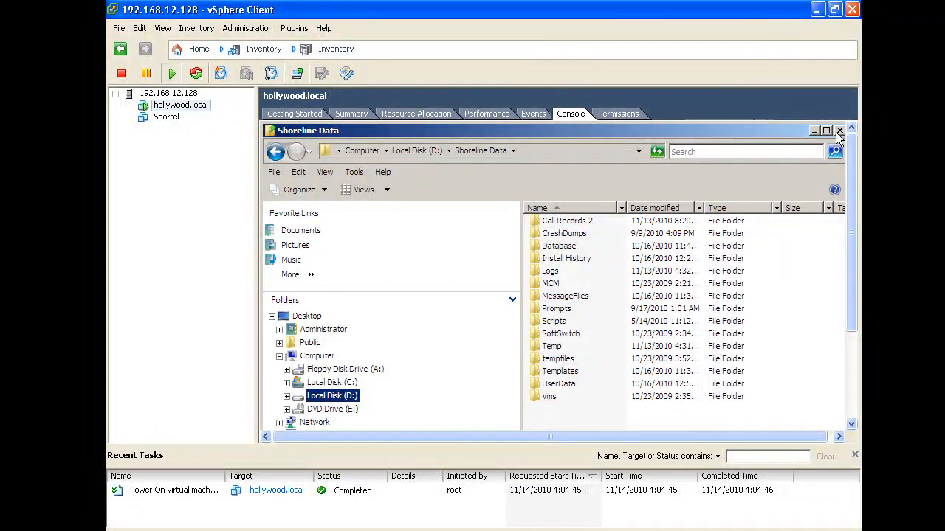
left_click(838, 130)
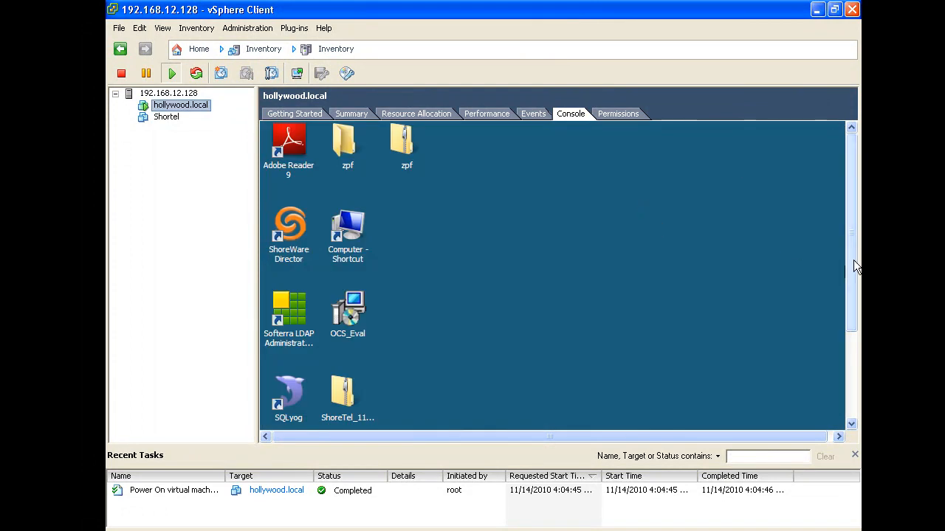
scroll("down", 3)
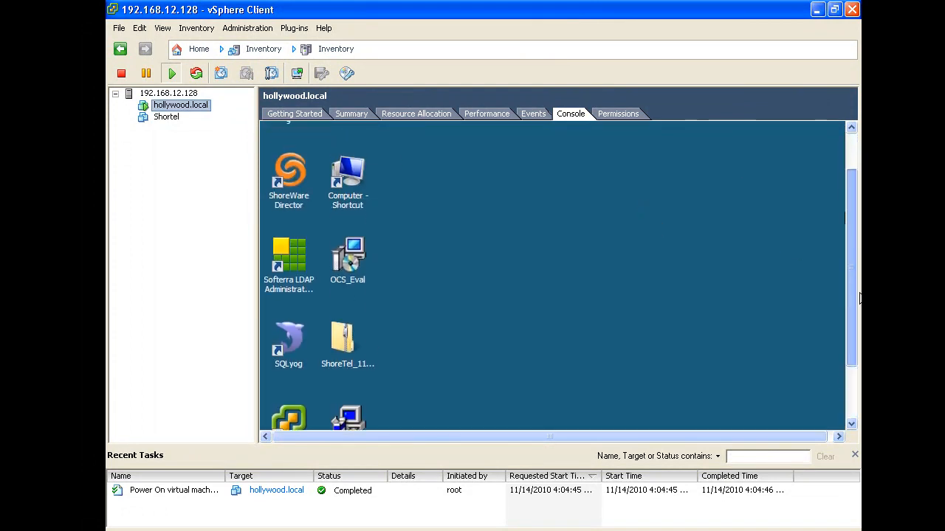
scroll("down", 3)
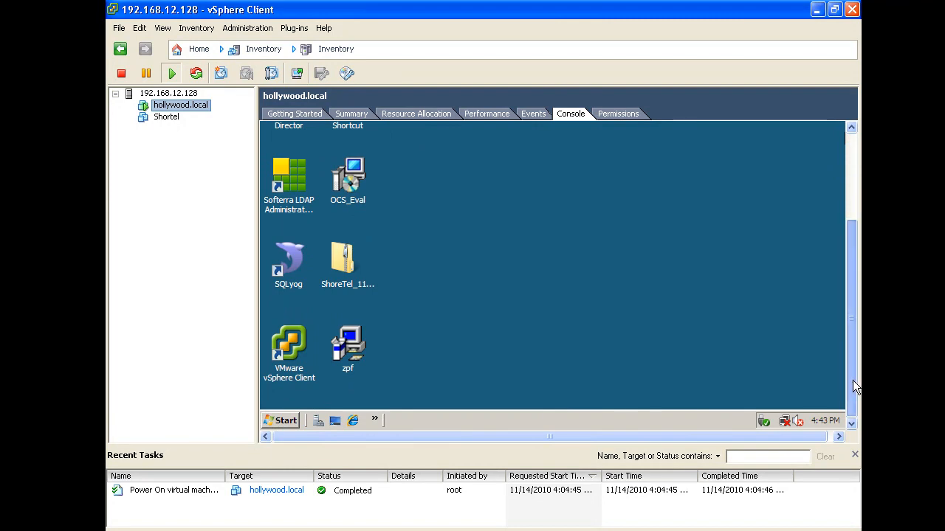
scroll("up", 3)
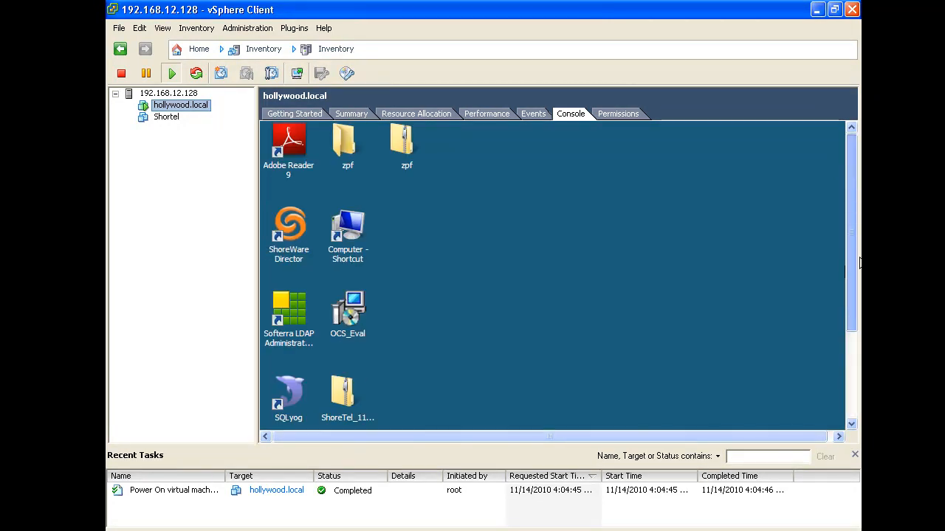